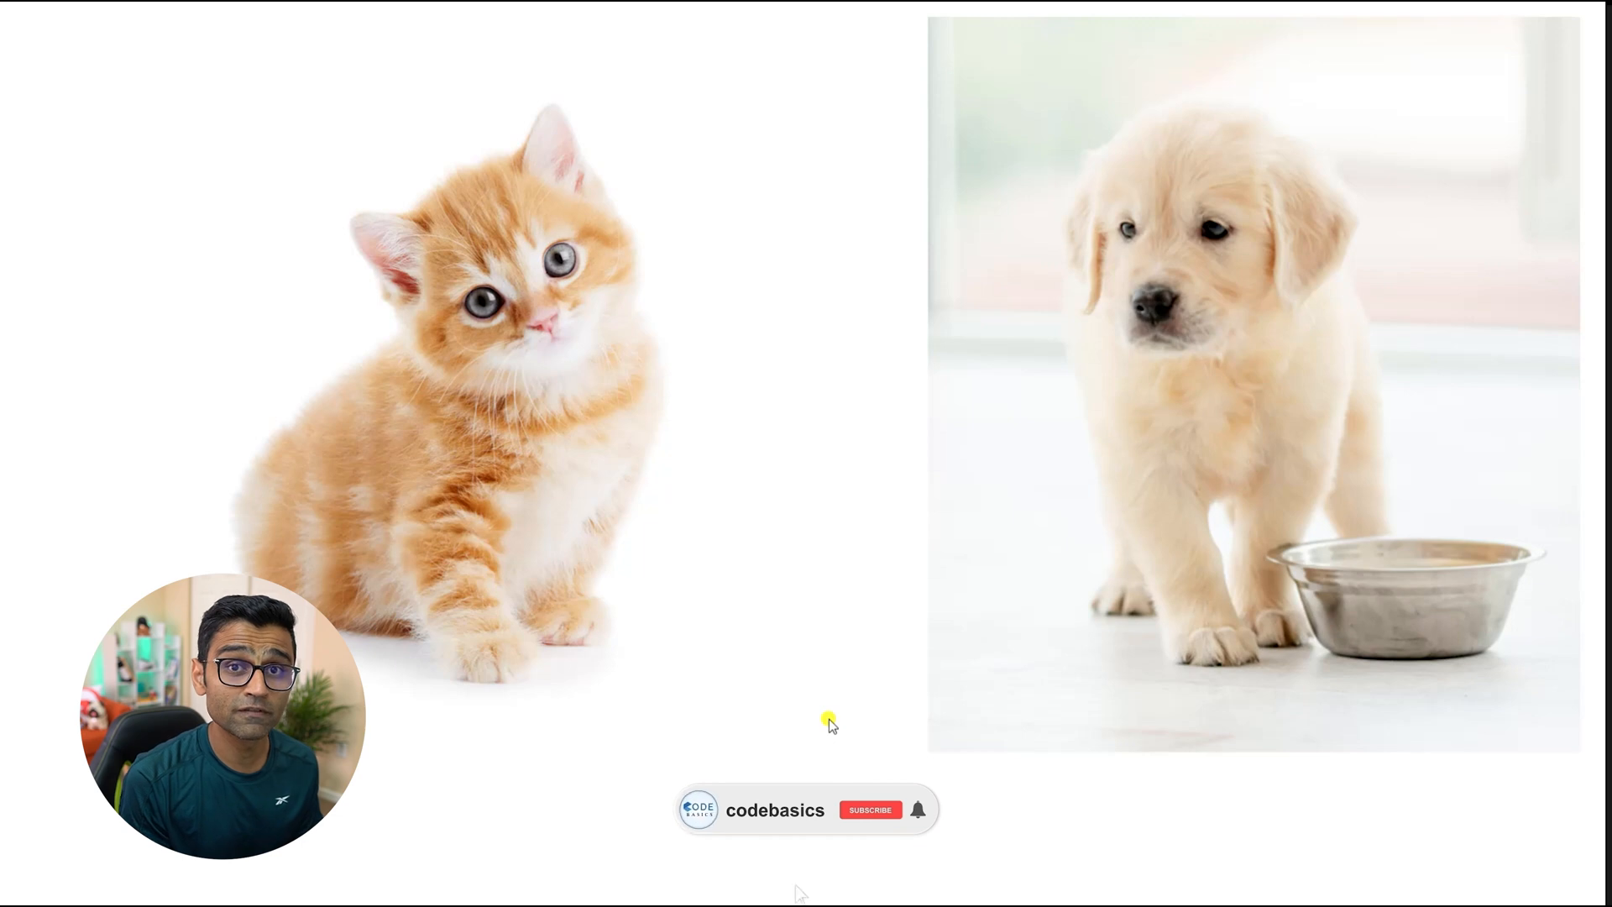
Step: Open the codebasics 'Simple explanation of convolutional neural network' Deep Learning Tutorial 23 video
{"action": "left_click", "coordinate": [869, 809]}
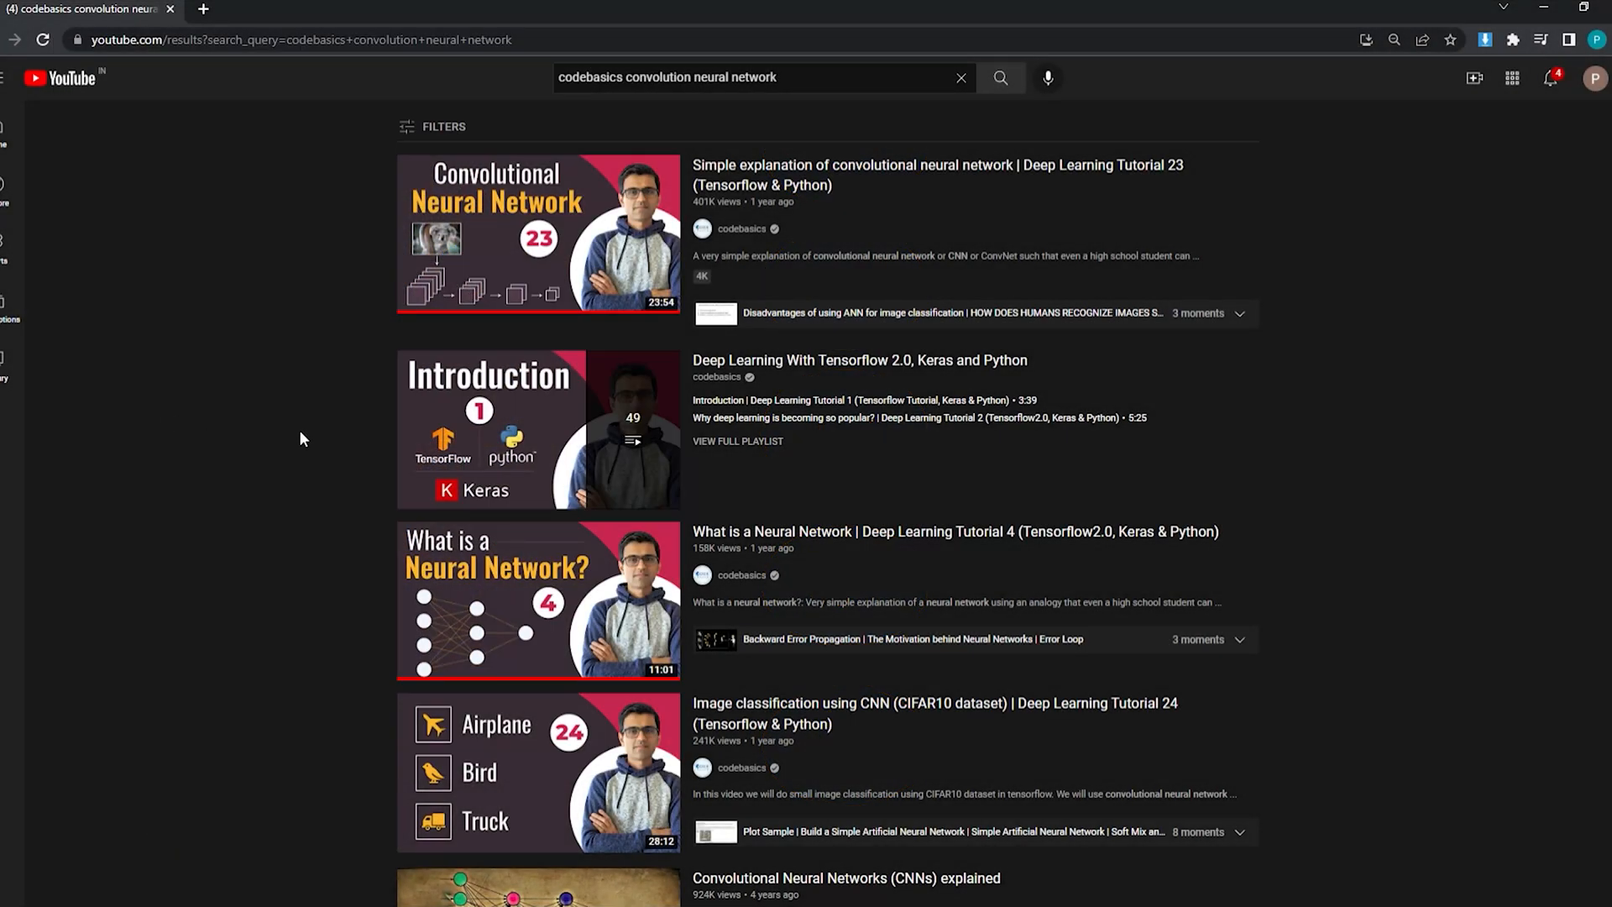
{"action": "left_click", "coordinate": [537, 236]}
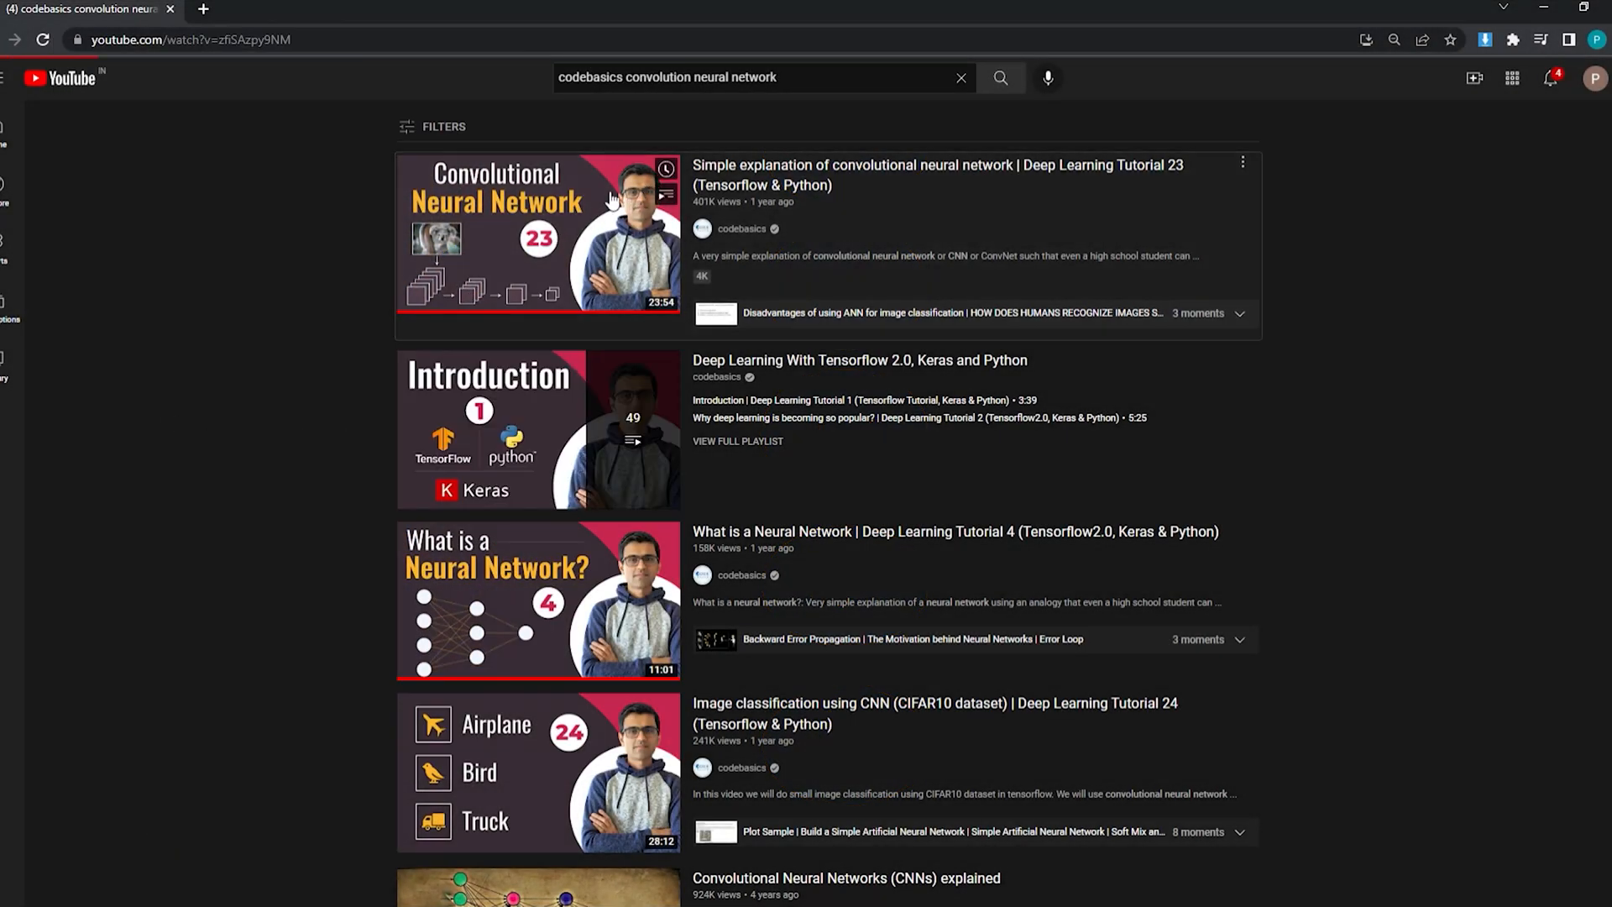
{"action": "left_click", "coordinate": [538, 235]}
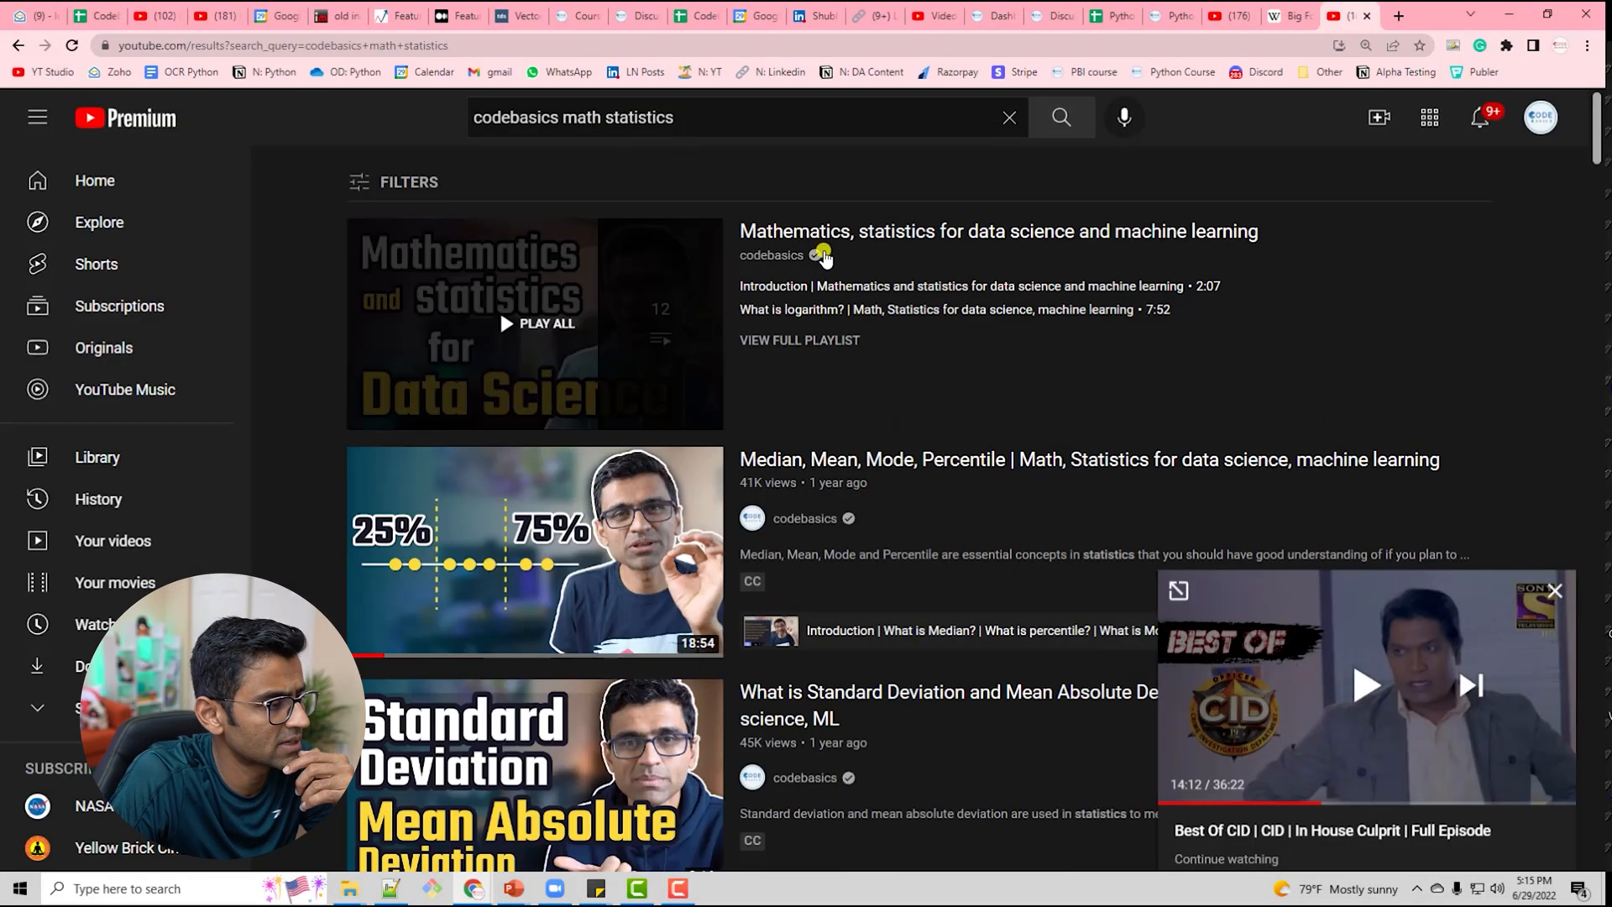
Step: Open the codebasics Mathematics and statistics playlist and scroll down to its Cosine similarity video
{"action": "left_click", "coordinate": [800, 340]}
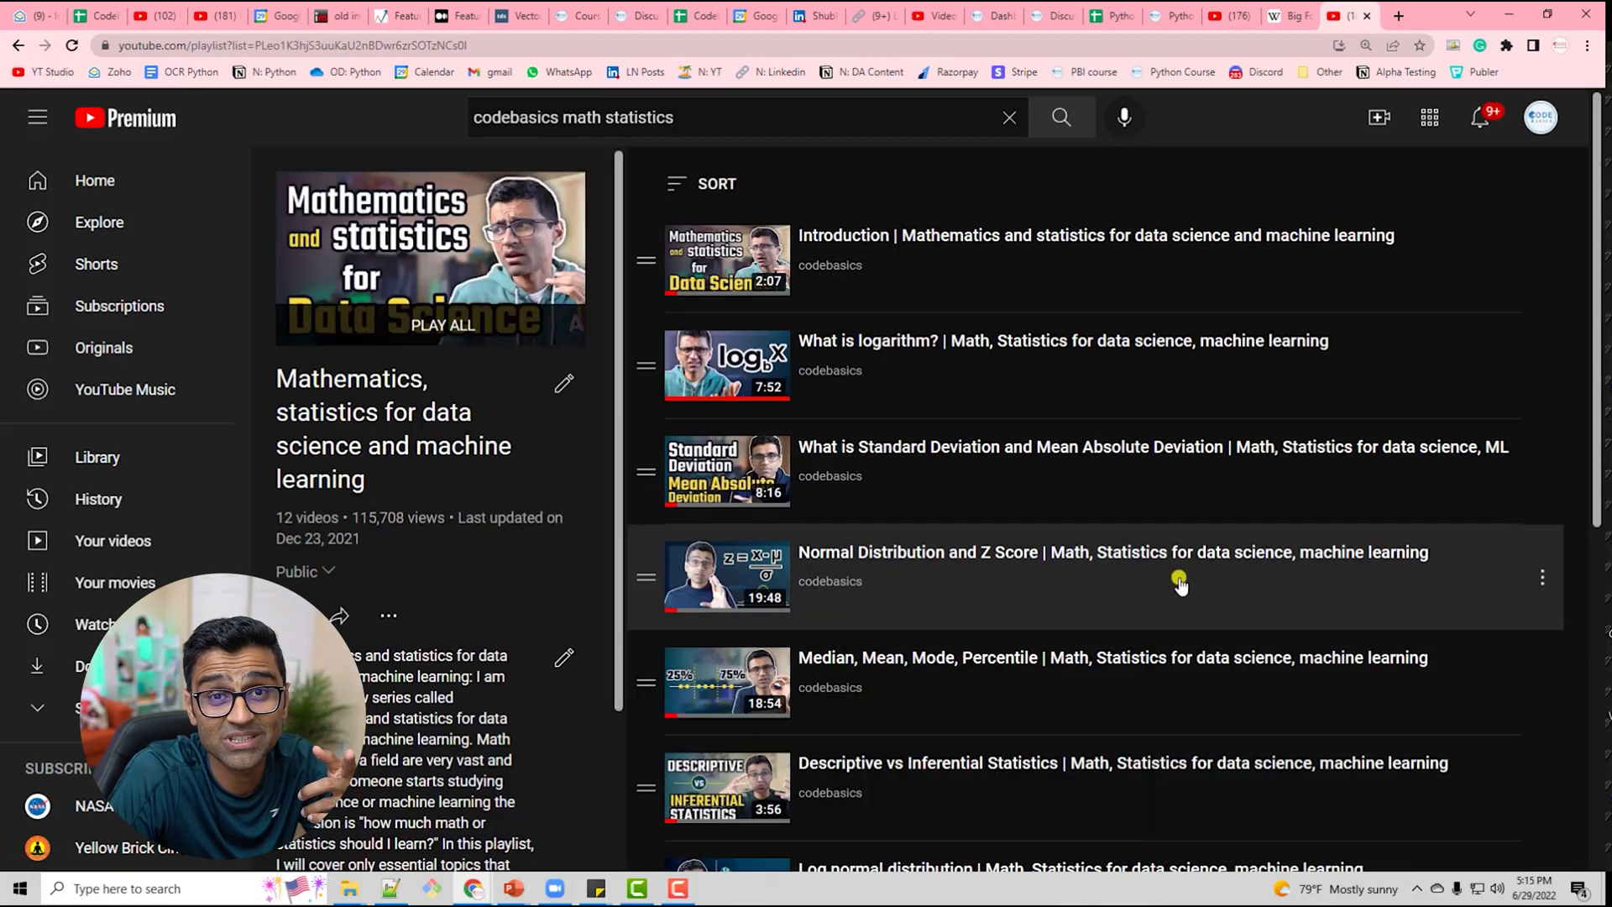
{"action": "scroll", "scroll_direction": "down", "scroll_amount": 3}
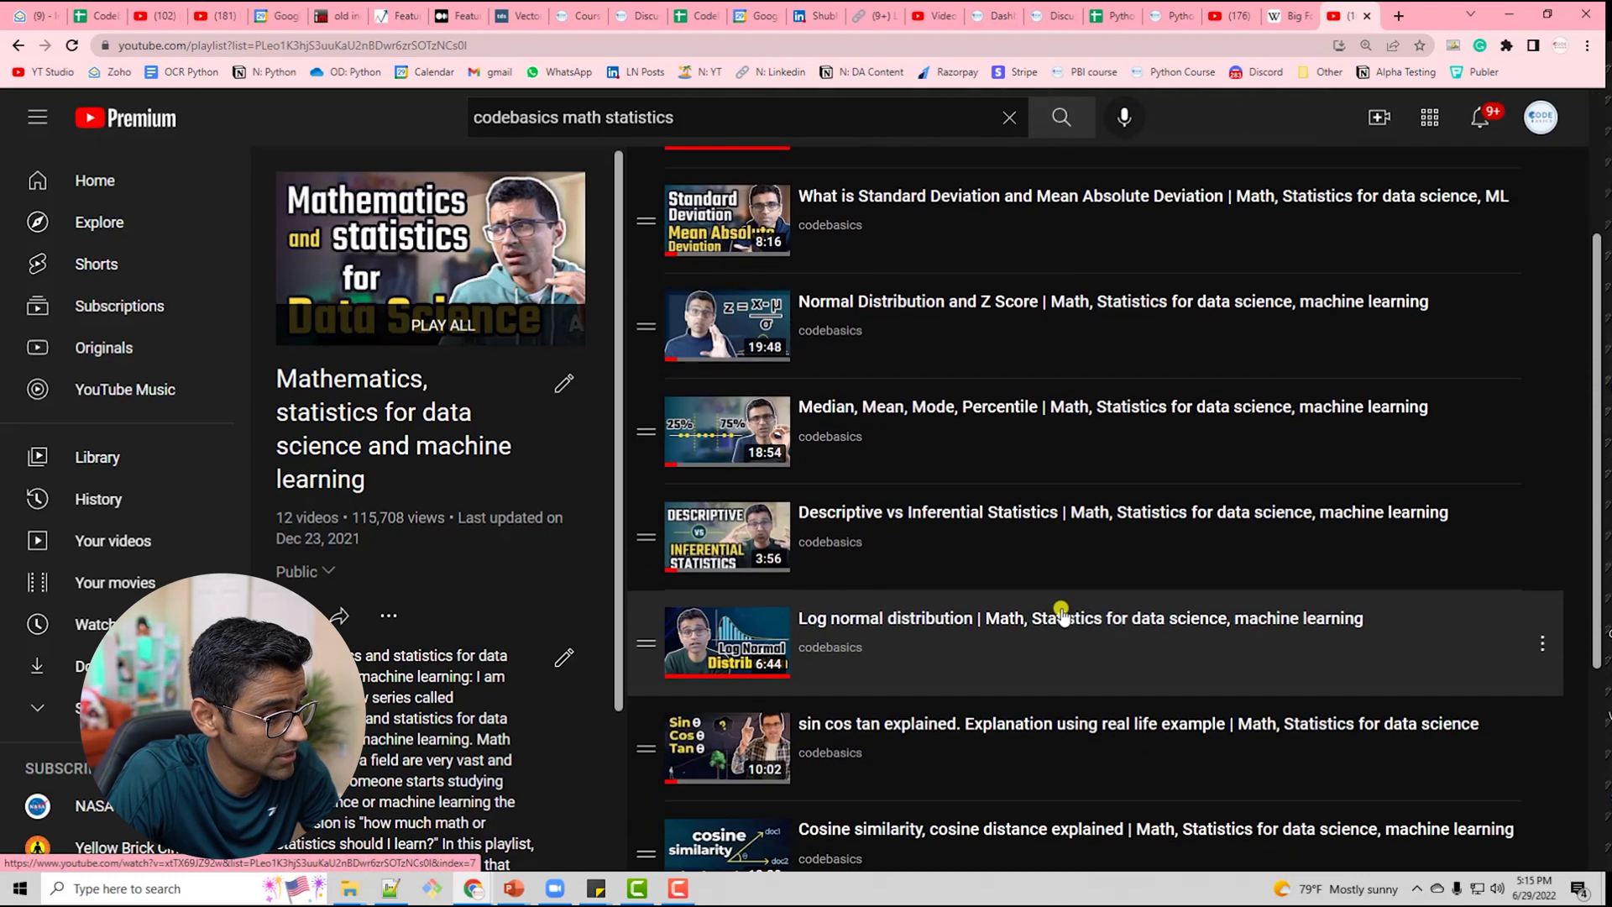
{"action": "scroll", "scroll_direction": "down", "scroll_amount": 3}
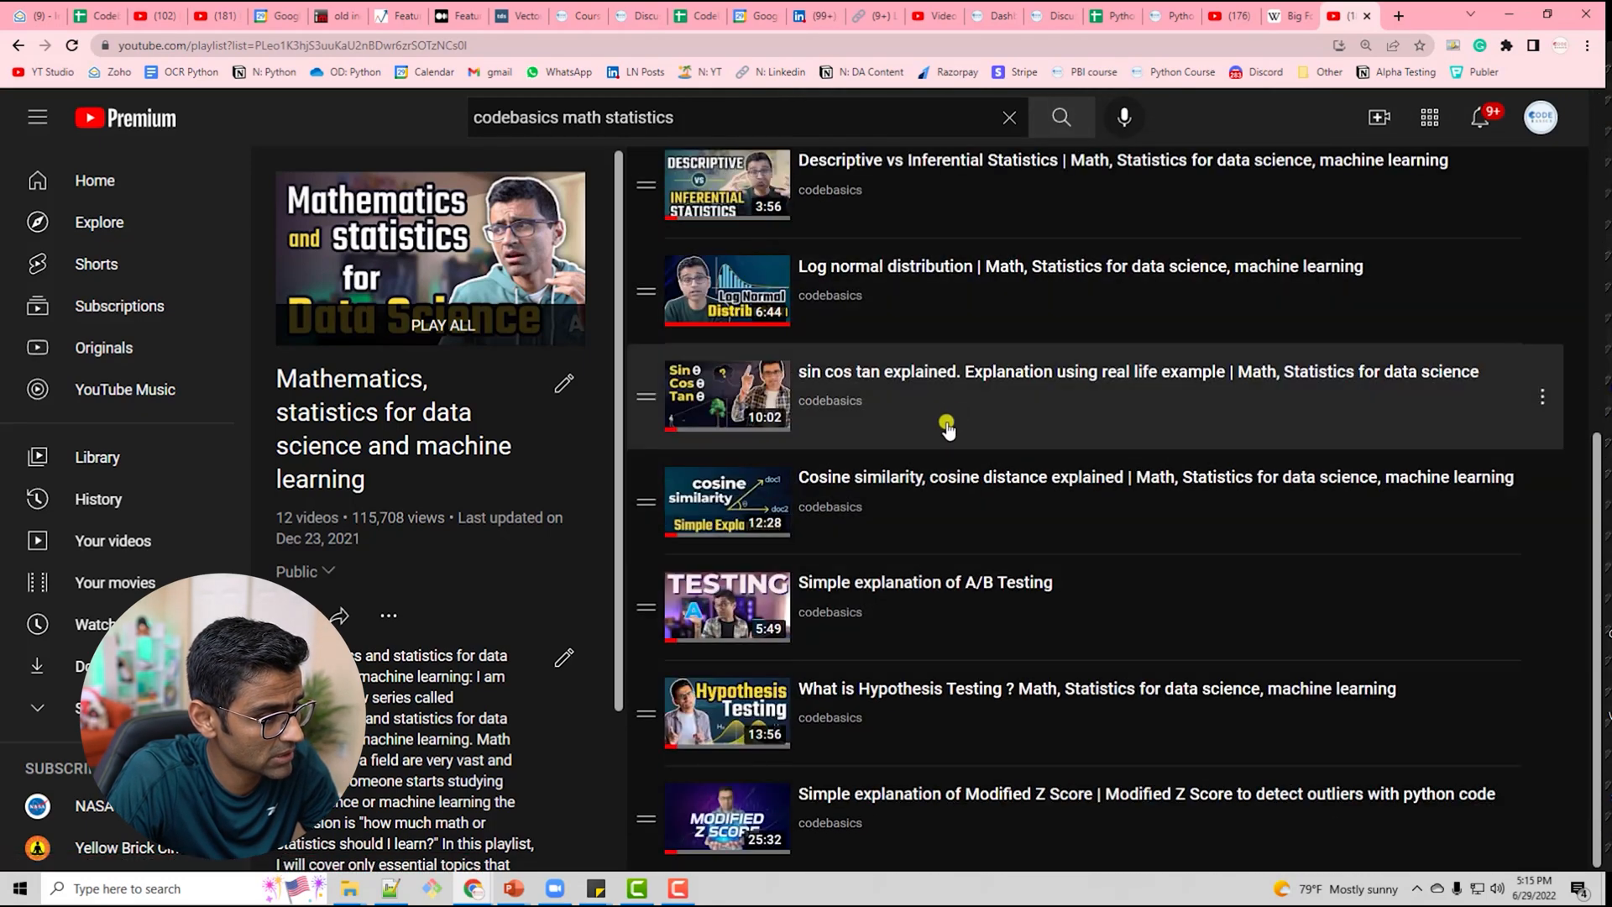
{"action": "mouse_move", "coordinate": [923, 499]}
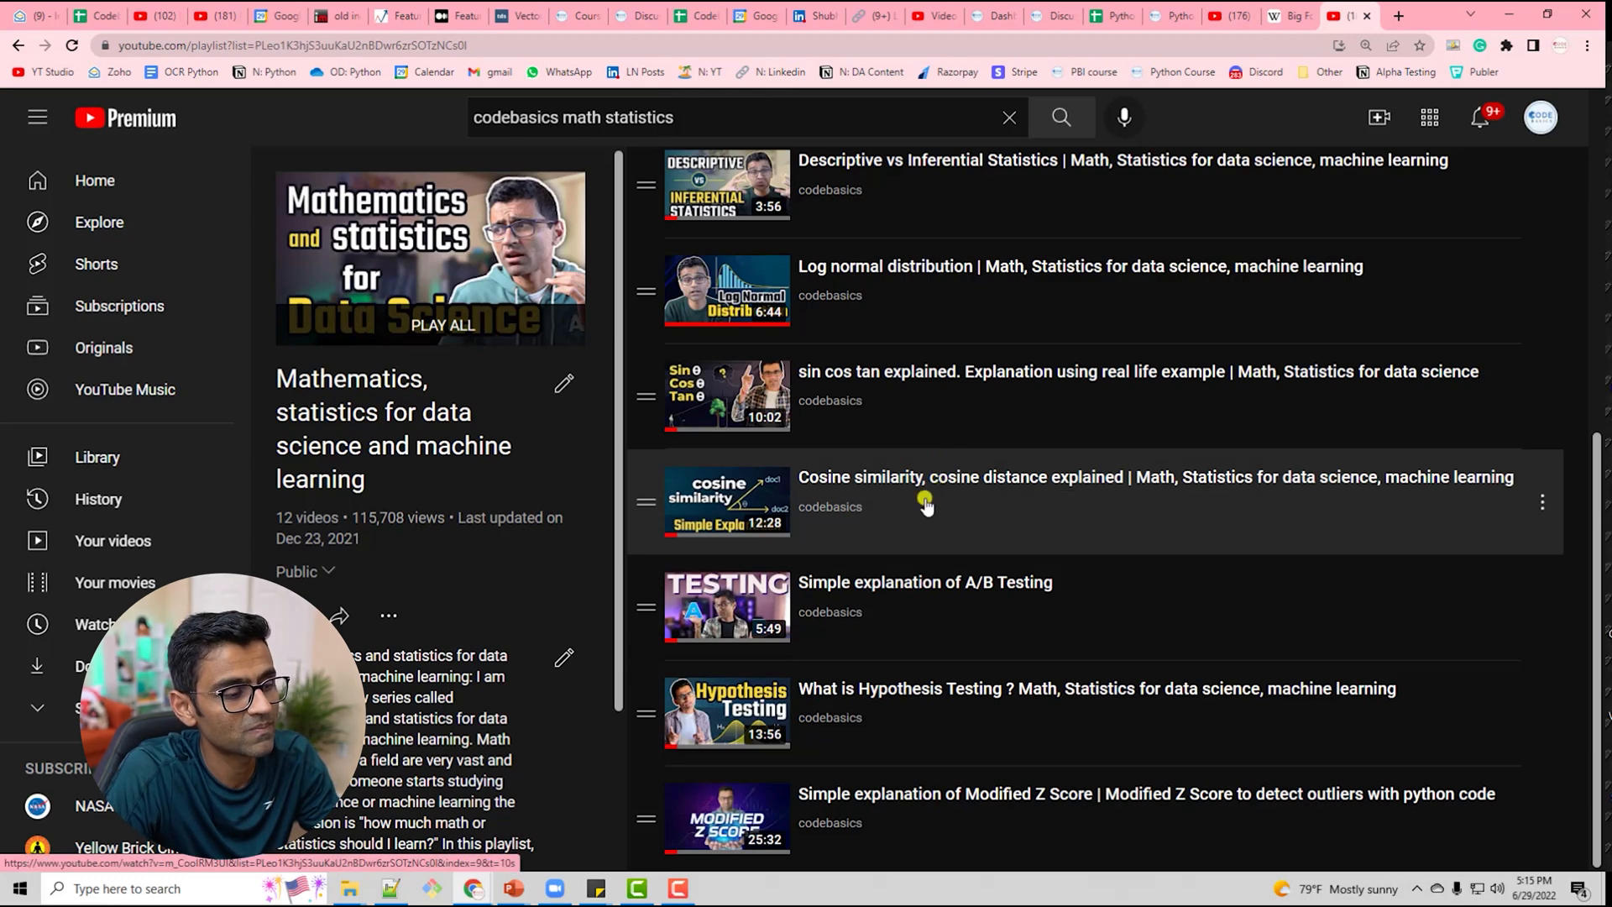
{"action": "mouse_move", "coordinate": [854, 506]}
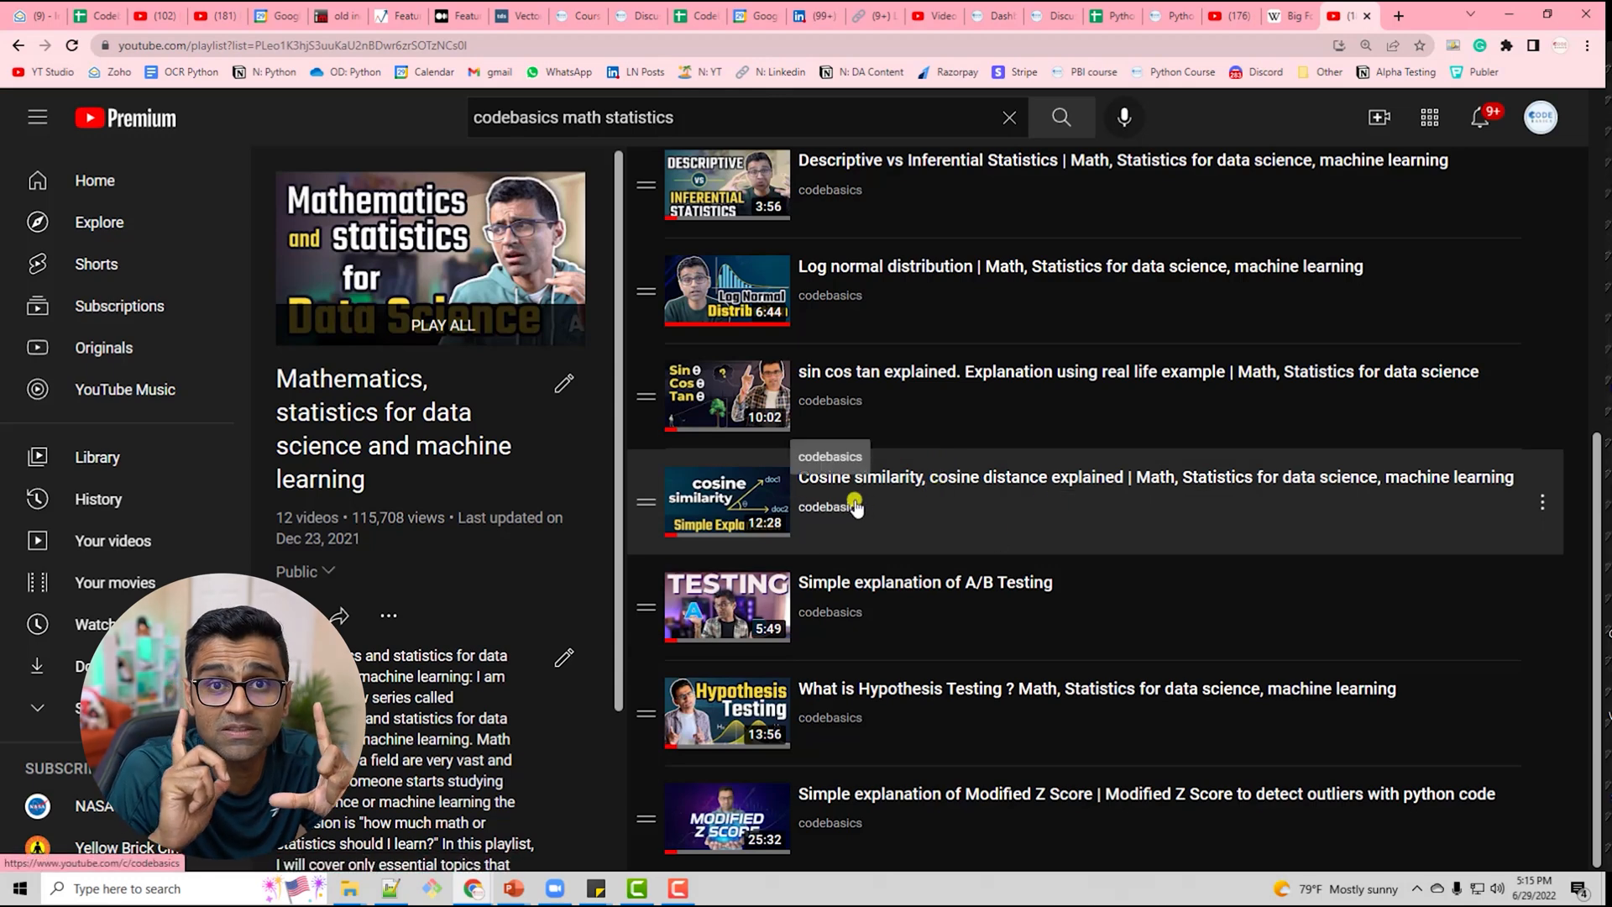
{"action": "mouse_move", "coordinate": [771, 718]}
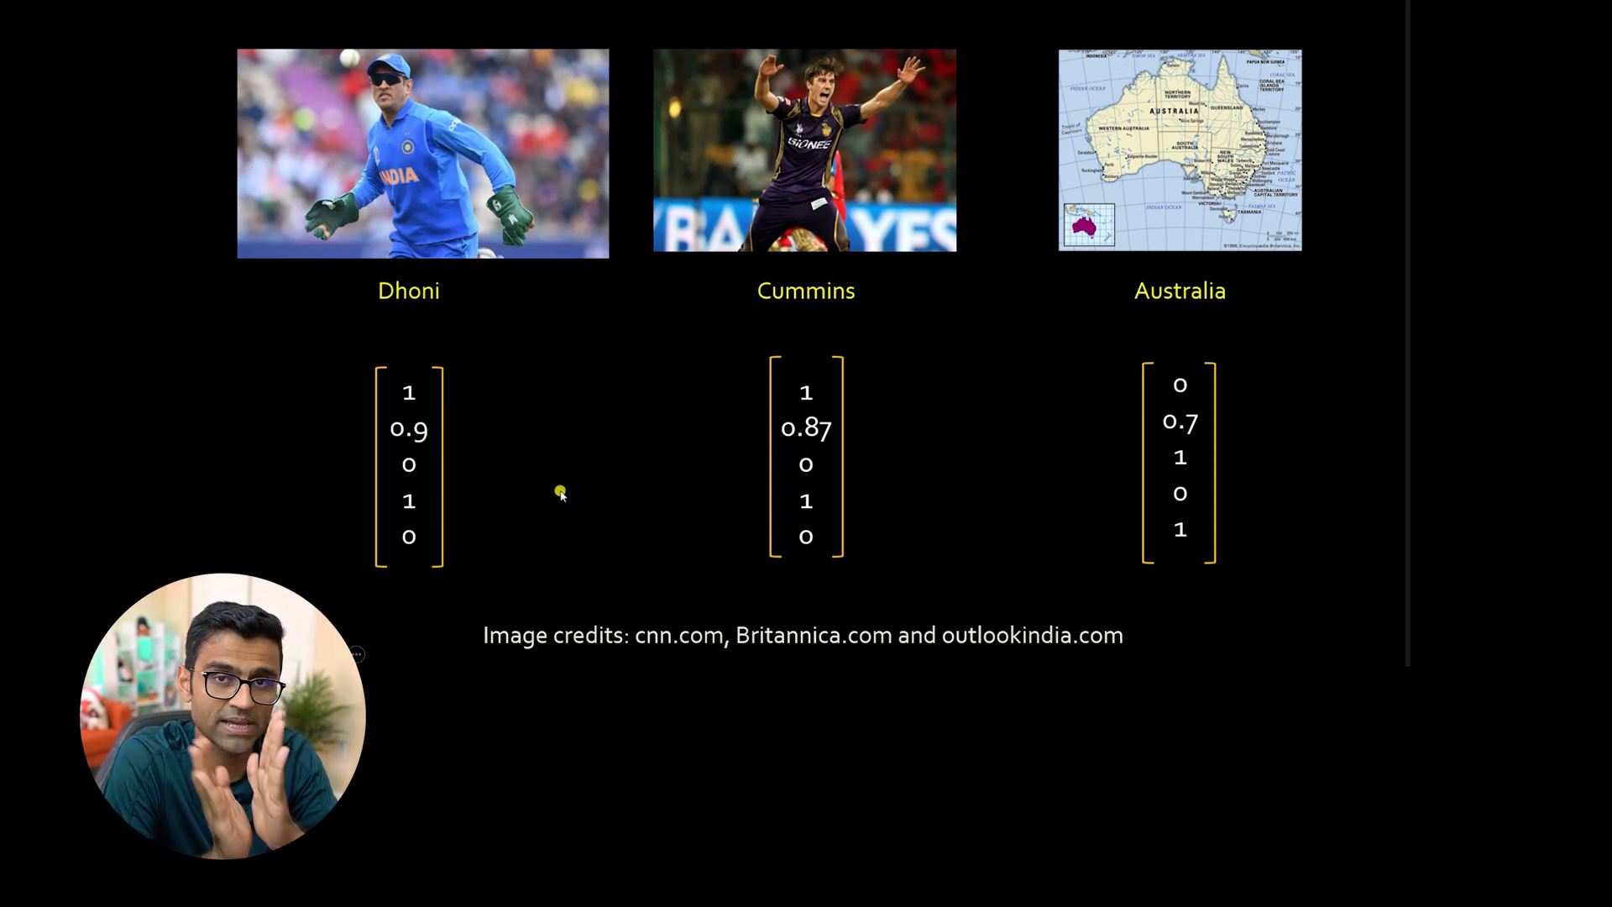
{"action": "mouse_move", "coordinate": [764, 350]}
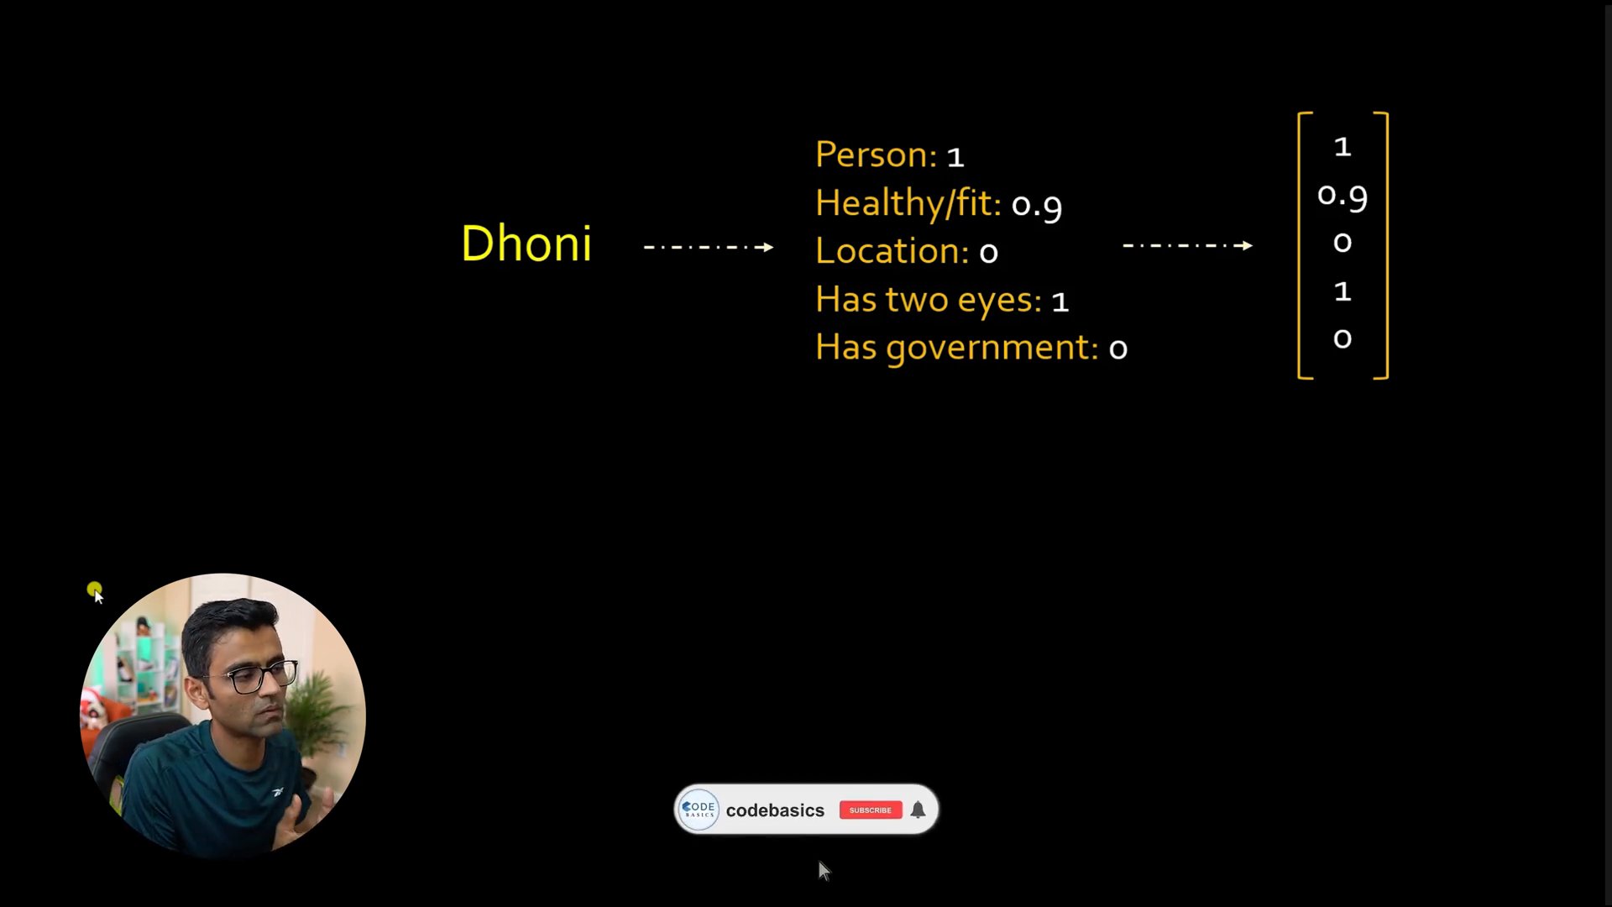
Step: Advance to the slide mapping Dhoni's five features to a numeric vector
{"action": "left_click", "coordinate": [870, 809]}
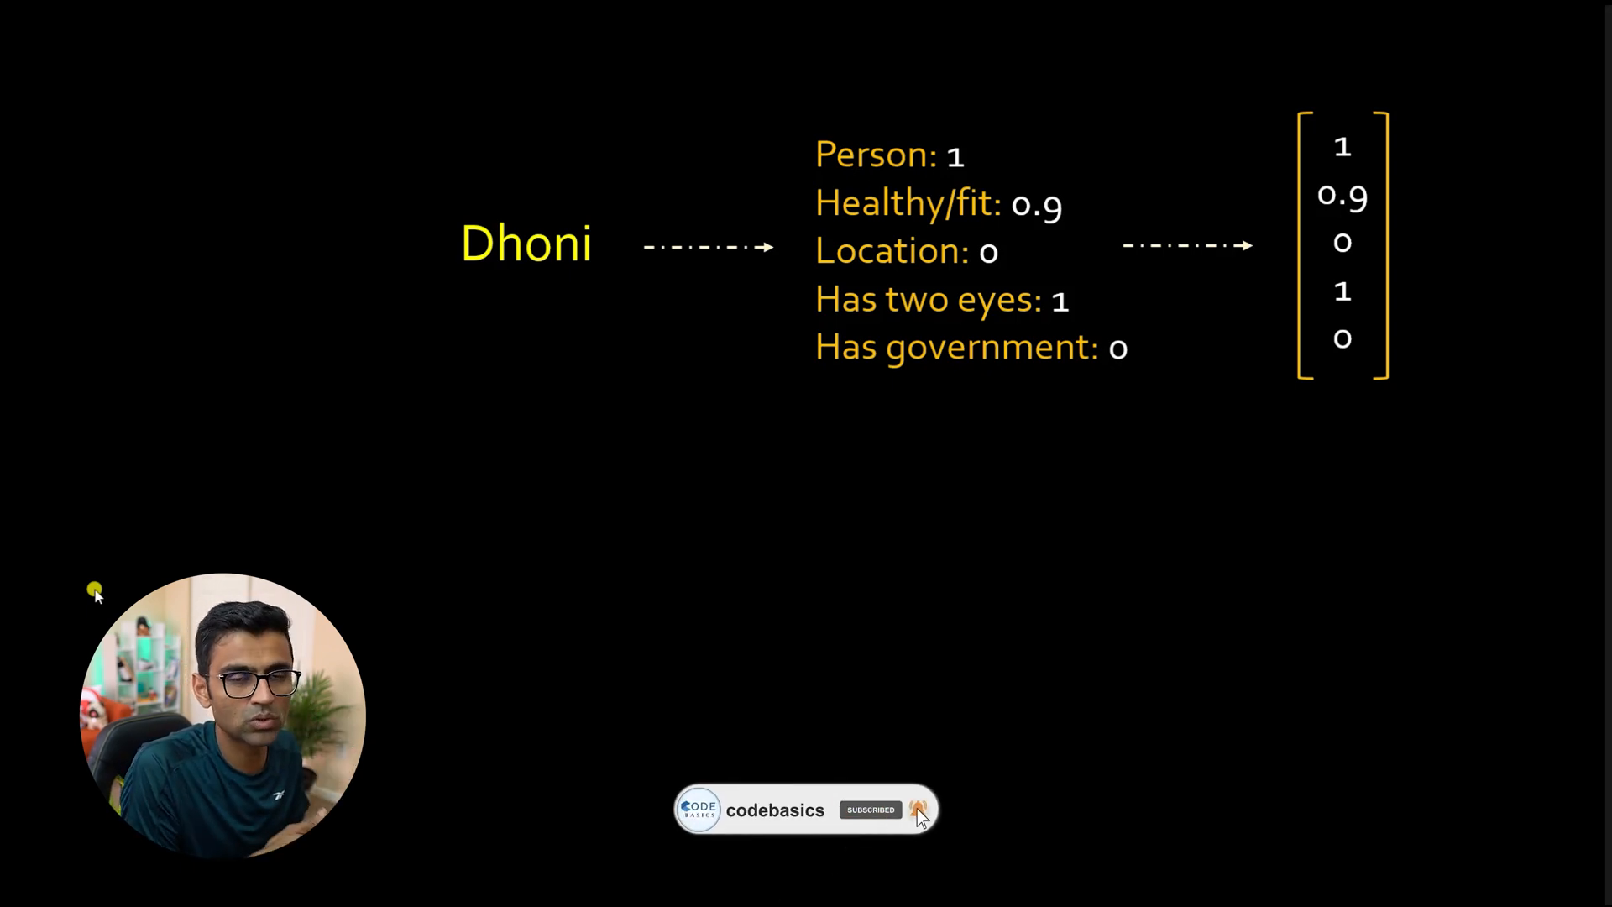